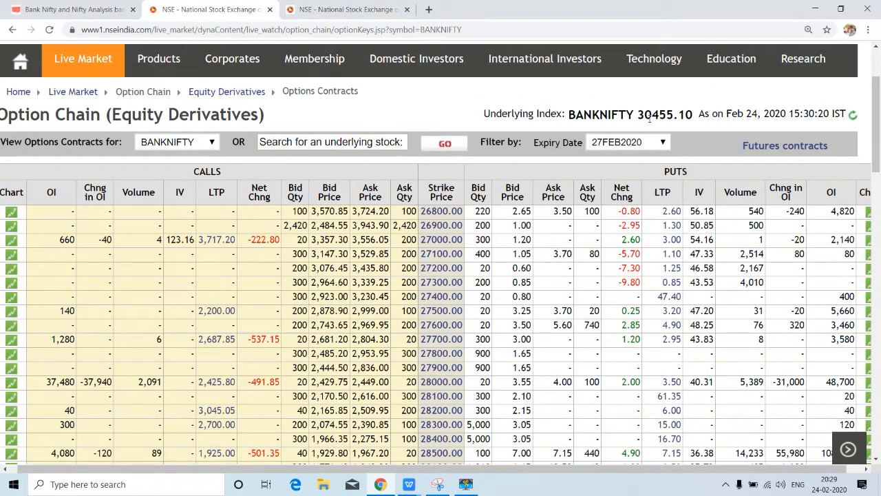
{"action": "mouse_move", "coordinate": [648, 130]}
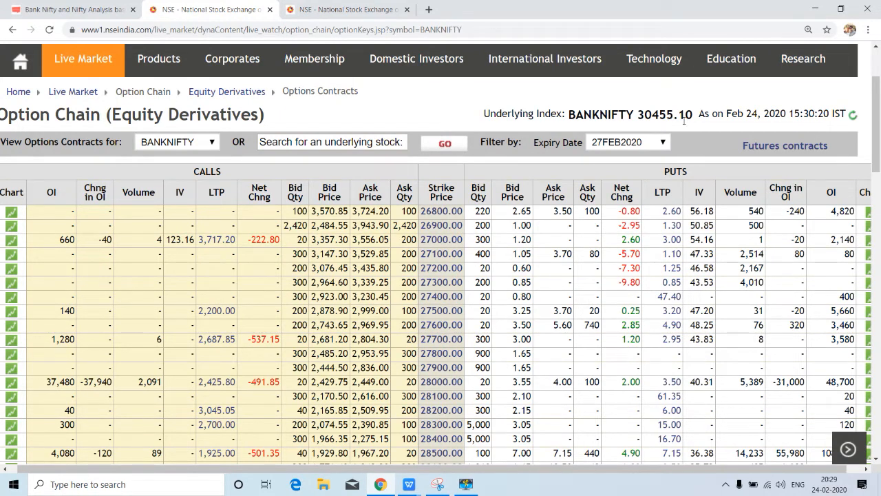
{"action": "mouse_move", "coordinate": [750, 124]}
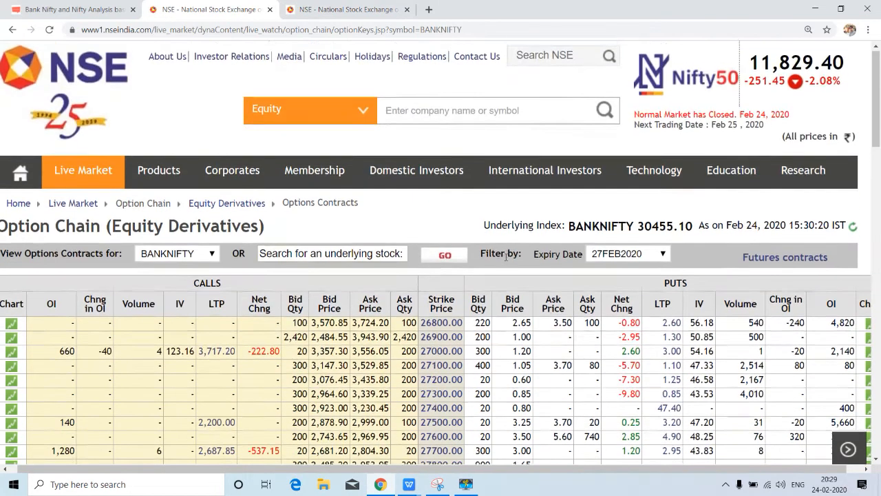
- Scroll the BANKNIFTY option chain down to the 30000–32500 strikes near the underlying price
{"action": "scroll", "scroll_direction": "down", "scroll_amount": 3}
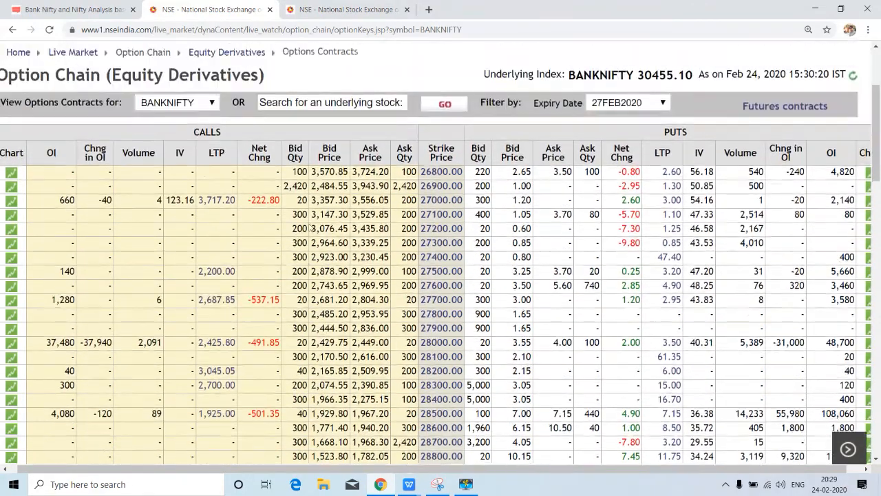
{"action": "scroll", "scroll_direction": "down", "scroll_amount": 3}
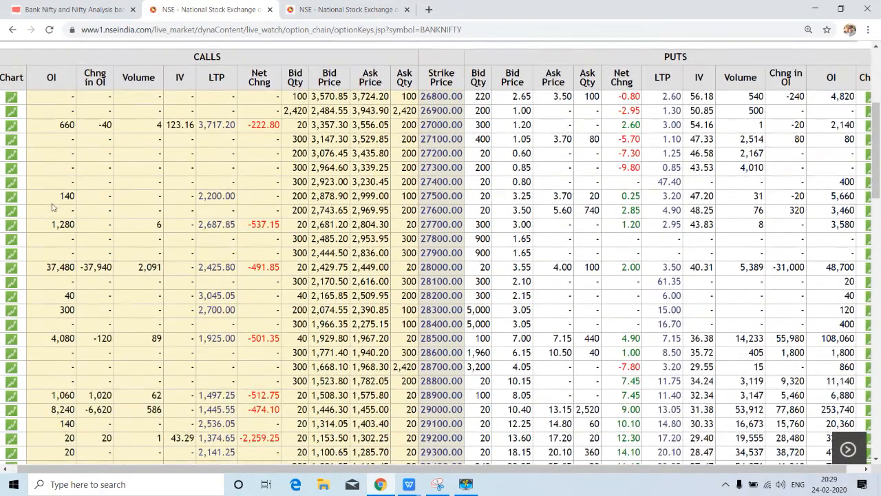
{"action": "scroll", "scroll_direction": "down", "scroll_amount": 3}
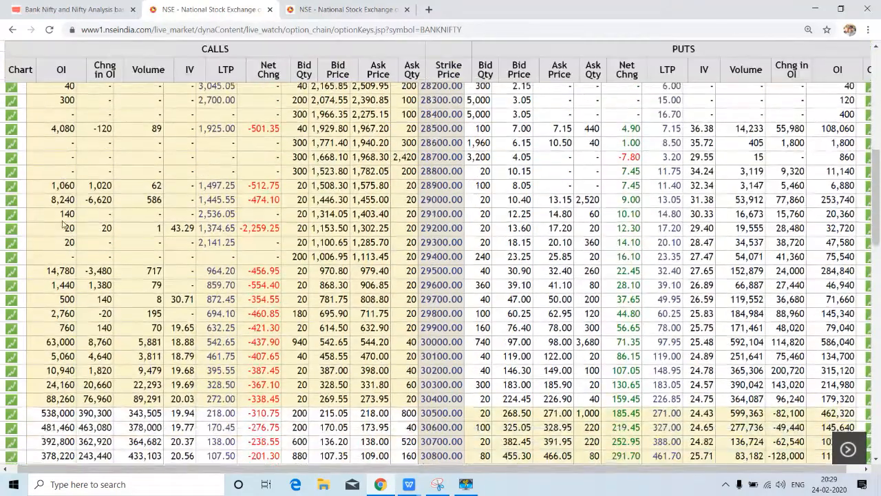
{"action": "scroll", "scroll_direction": "down", "scroll_amount": 3}
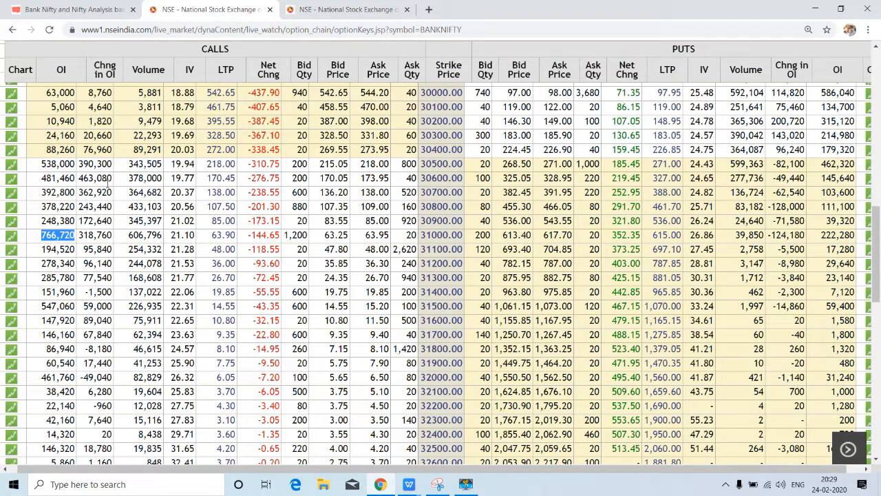
{"action": "mouse_move", "coordinate": [430, 239]}
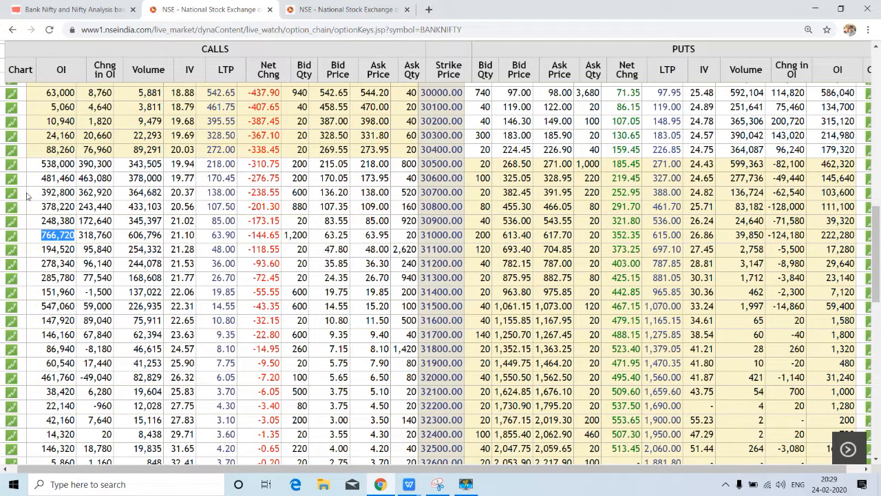
- Select the 538,000 call open interest cell in the 30500 strike row
{"action": "left_click", "coordinate": [59, 164]}
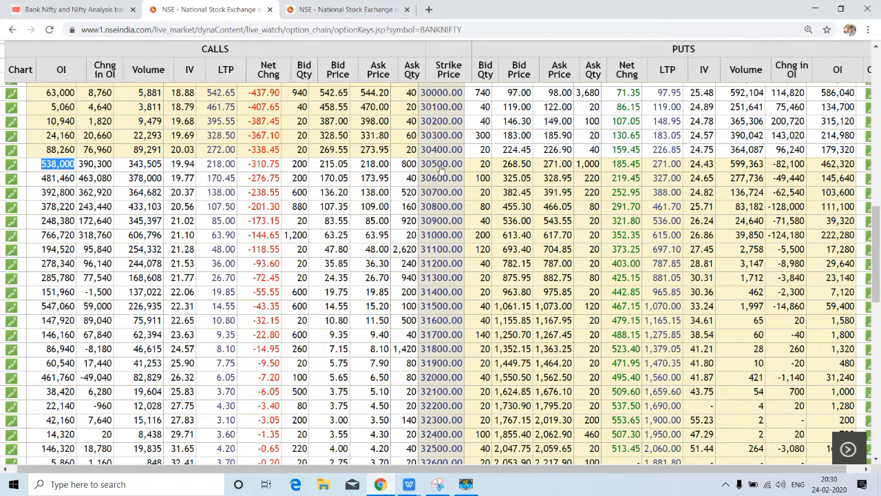
{"action": "mouse_move", "coordinate": [441, 164]}
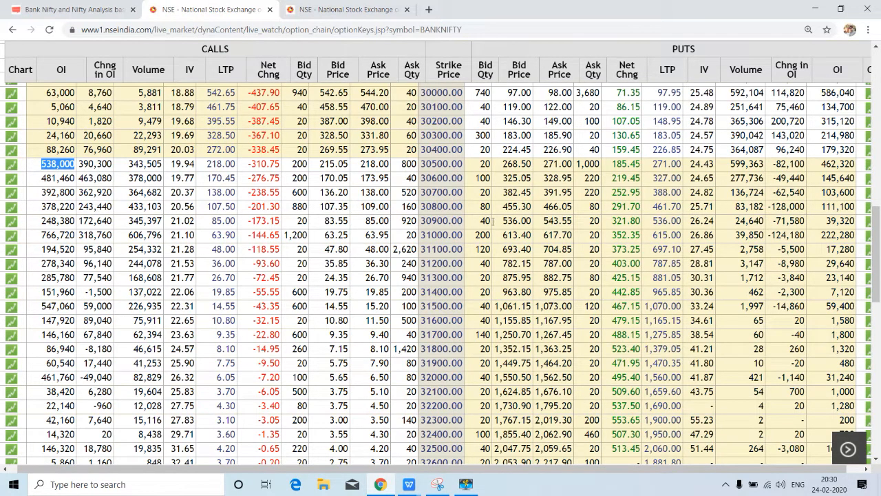
{"action": "scroll", "scroll_direction": "up", "scroll_amount": 3}
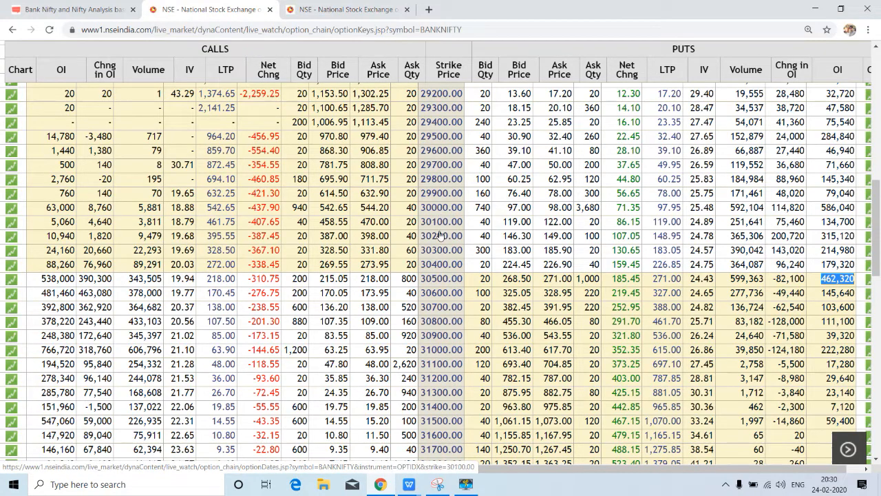
{"action": "mouse_move", "coordinate": [444, 258]}
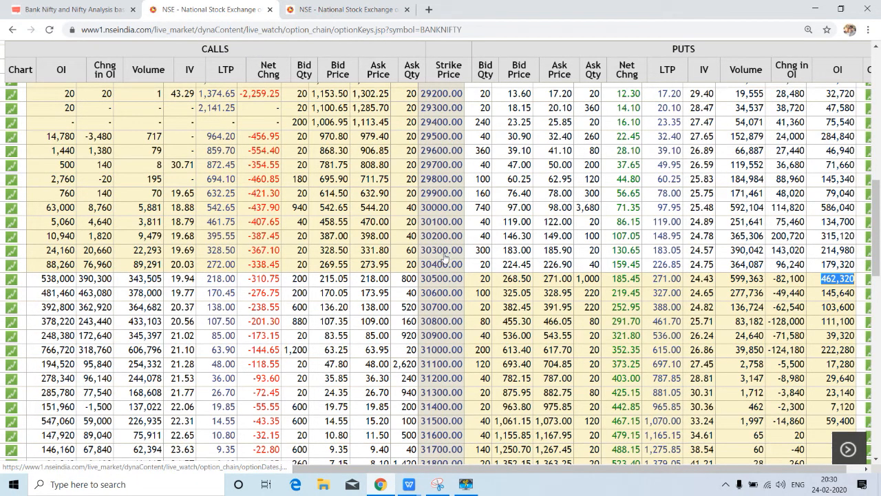
{"action": "mouse_move", "coordinate": [432, 281]}
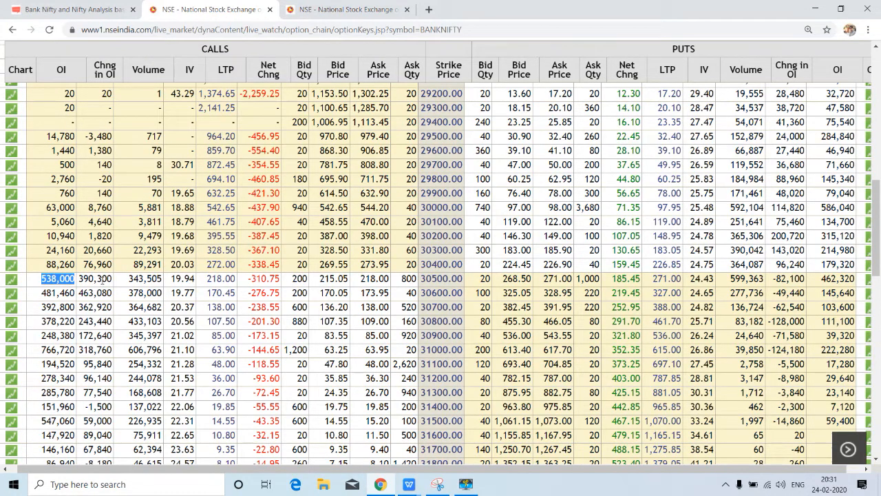
{"action": "mouse_move", "coordinate": [442, 279]}
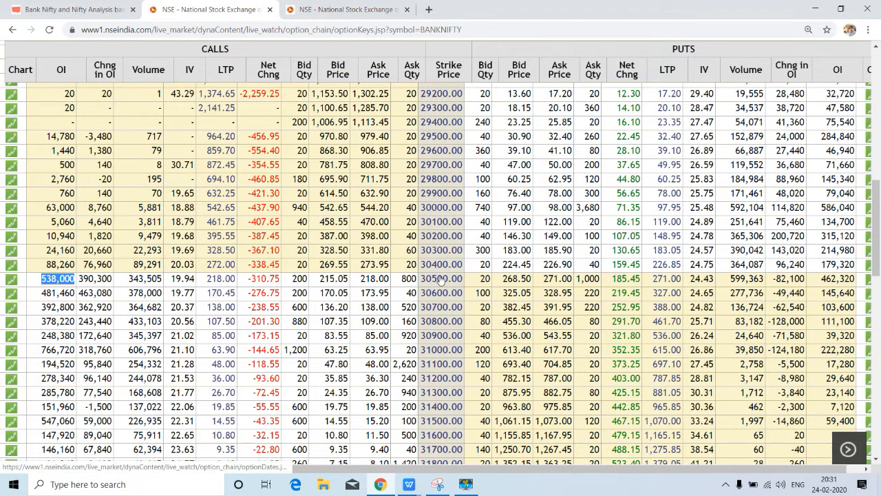
- Scroll through the BANKNIFTY chain to the lower strikes from 28,400, then back up
{"action": "scroll", "scroll_direction": "down", "scroll_amount": 3}
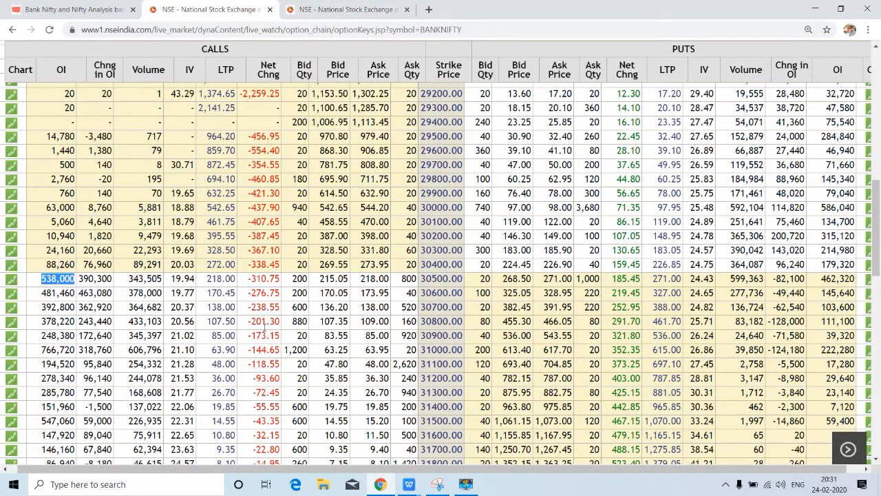
{"action": "scroll", "scroll_direction": "down", "scroll_amount": 3}
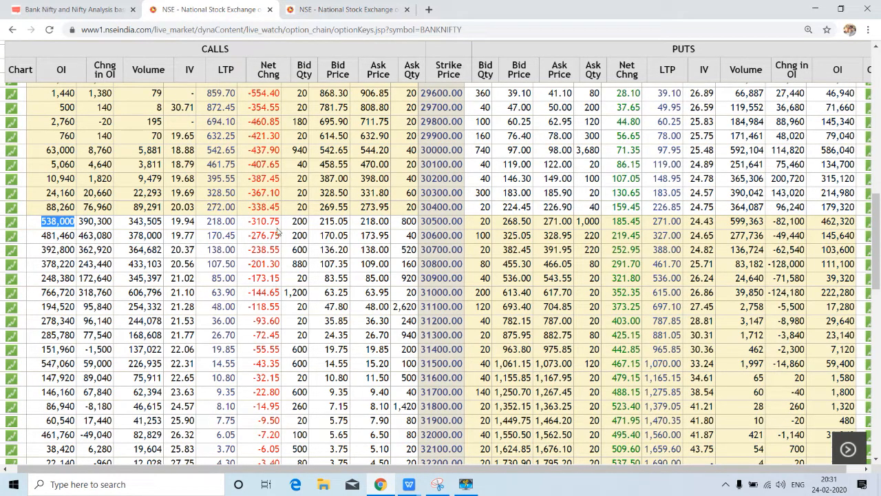
{"action": "scroll", "scroll_direction": "up", "scroll_amount": 3}
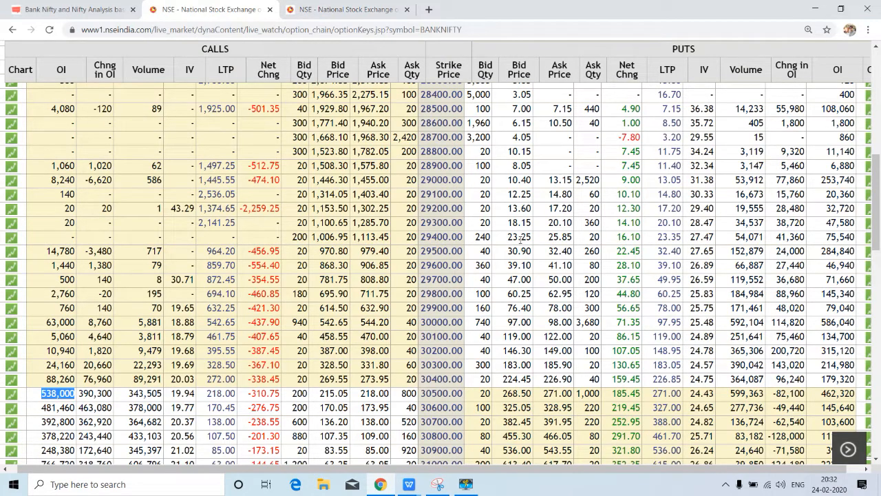
{"action": "mouse_move", "coordinate": [348, 9]}
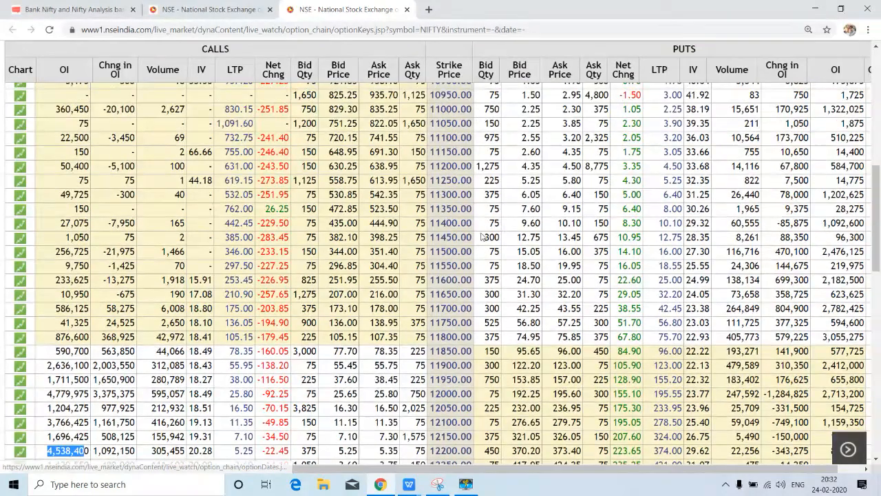
{"action": "scroll", "scroll_direction": "up", "scroll_amount": 3}
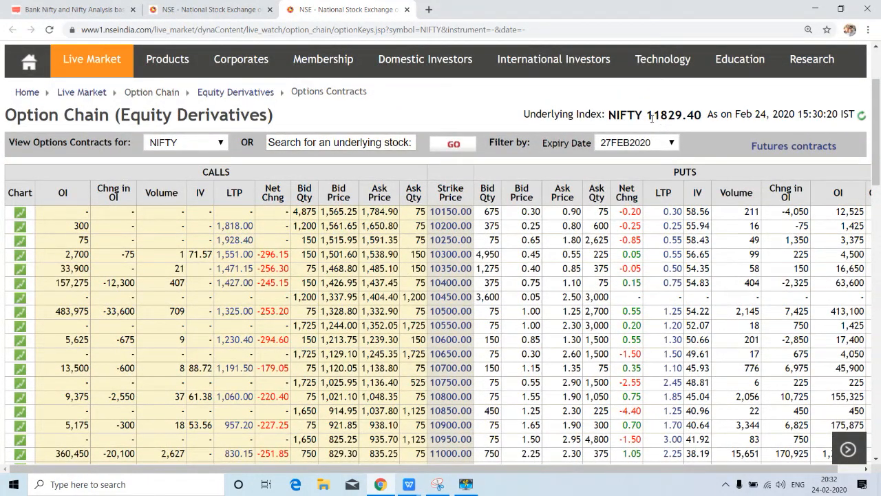
{"action": "mouse_move", "coordinate": [652, 126]}
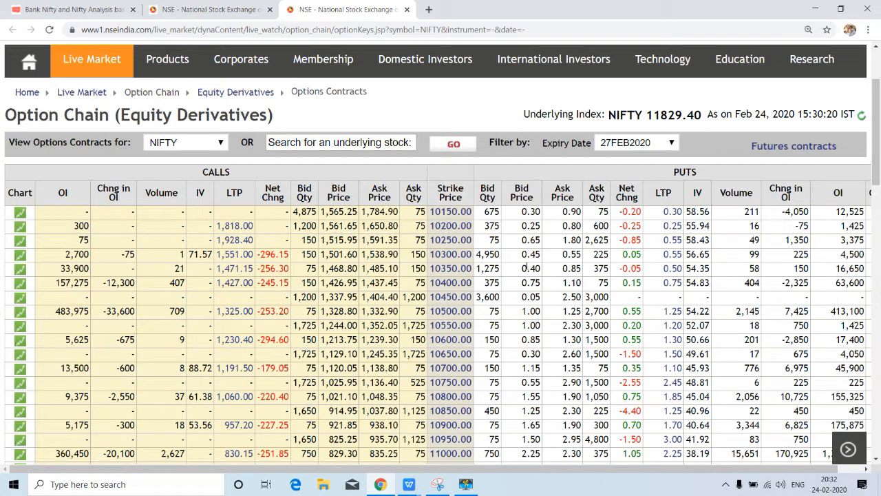
{"action": "mouse_move", "coordinate": [679, 192]}
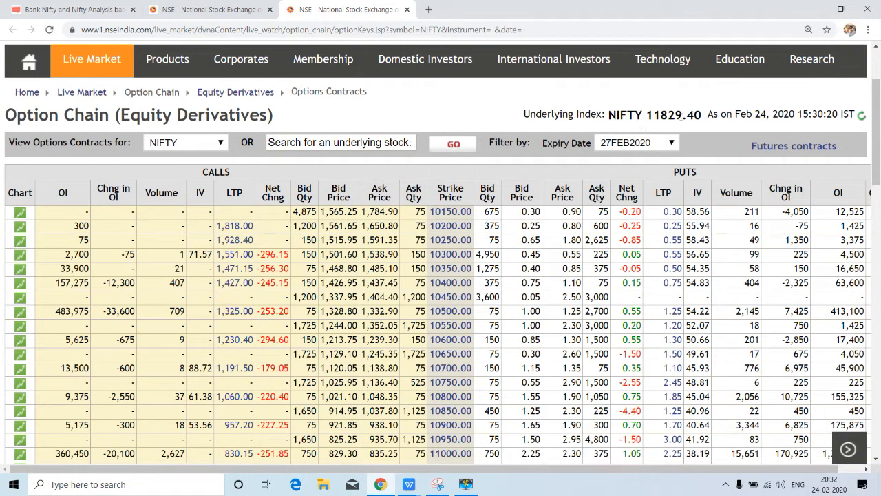
{"action": "scroll", "scroll_direction": "down", "scroll_amount": 3}
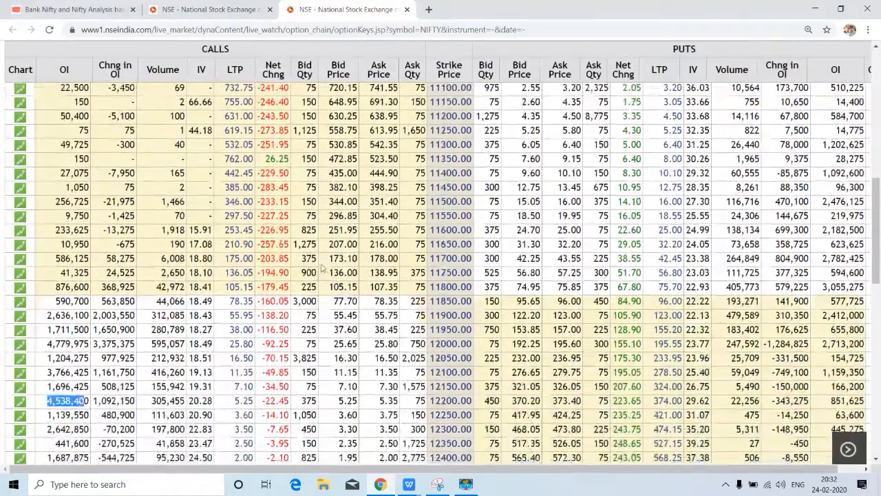
{"action": "scroll", "scroll_direction": "down", "scroll_amount": 3}
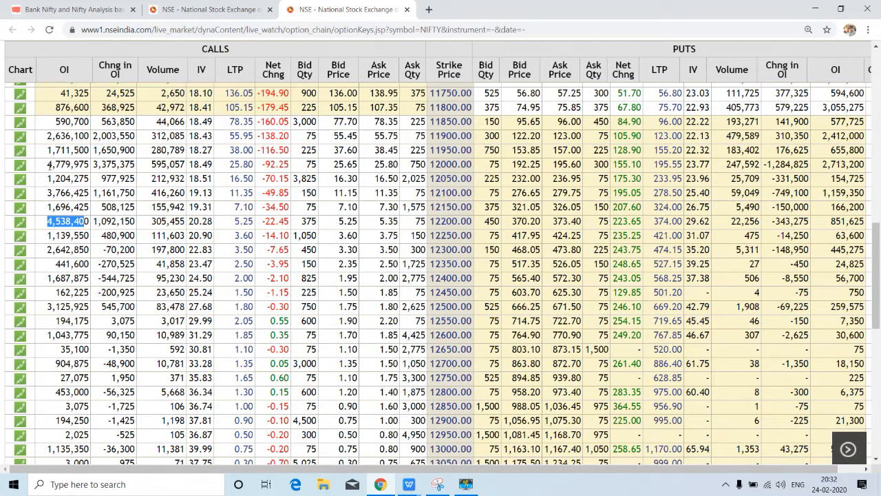
{"action": "left_click", "coordinate": [67, 164]}
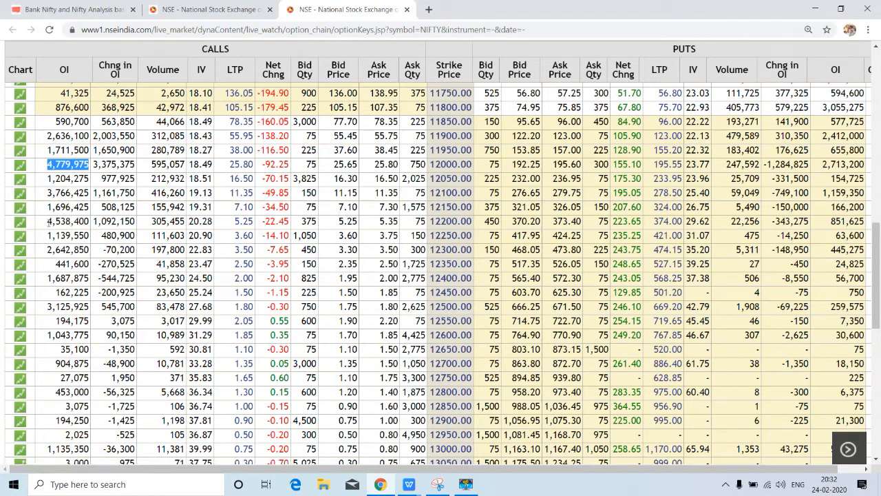
{"action": "left_click", "coordinate": [67, 222]}
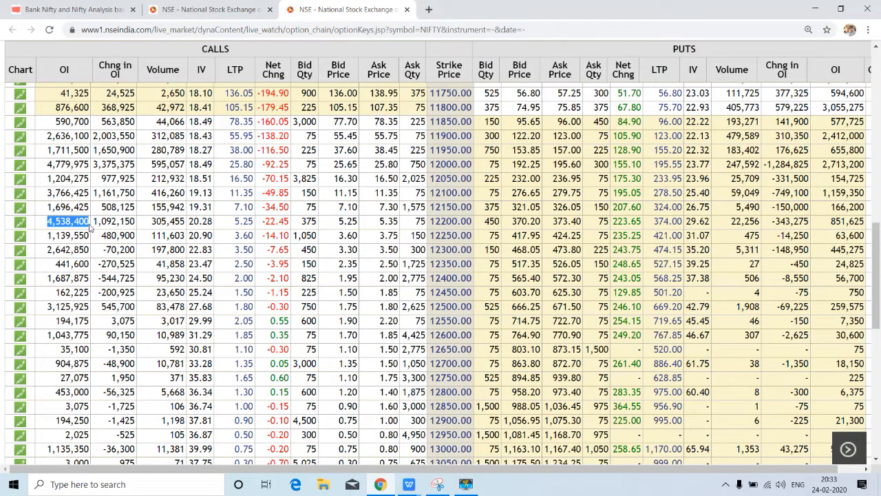
{"action": "mouse_move", "coordinate": [449, 225]}
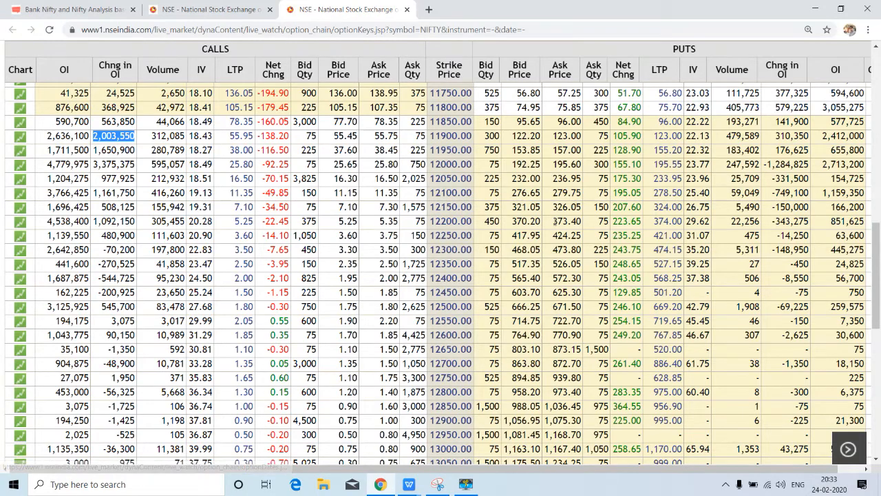
{"action": "scroll", "scroll_direction": "up", "scroll_amount": 3}
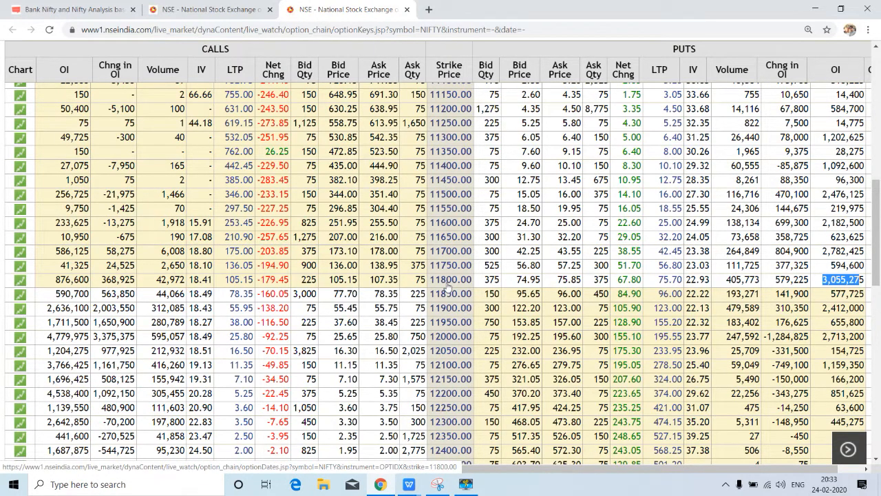
{"action": "mouse_move", "coordinate": [687, 280]}
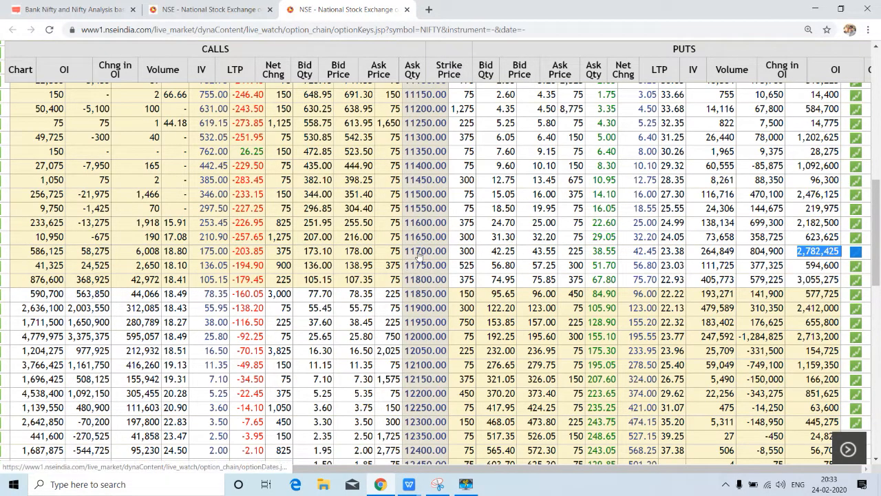
{"action": "mouse_move", "coordinate": [417, 257]}
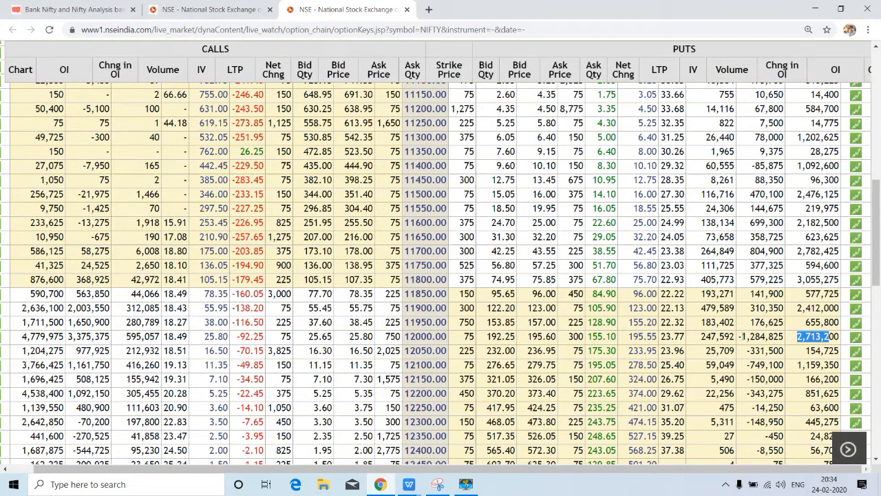
{"action": "scroll", "scroll_direction": "down", "scroll_amount": 3}
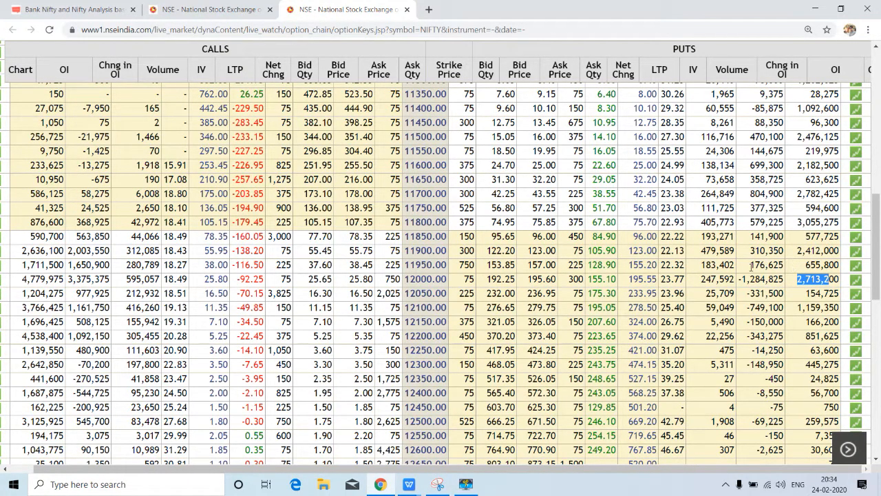
{"action": "mouse_move", "coordinate": [454, 241]}
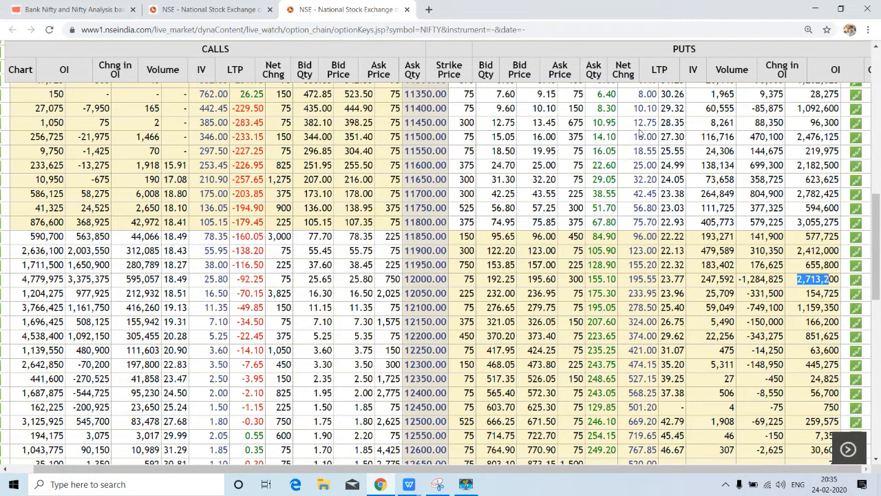
{"action": "scroll", "scroll_direction": "up", "scroll_amount": 3}
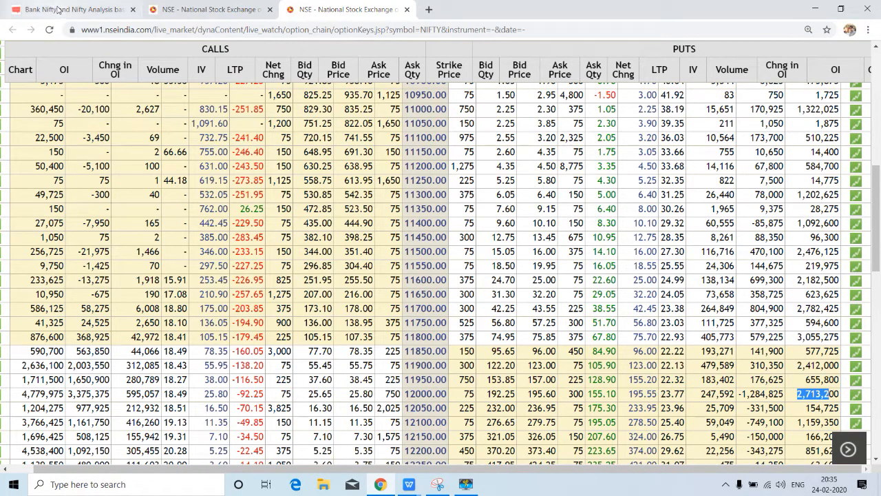
- Return to the mainebolatha.in post and scroll to its Trading Range of Nifty section
{"action": "left_click", "coordinate": [69, 9]}
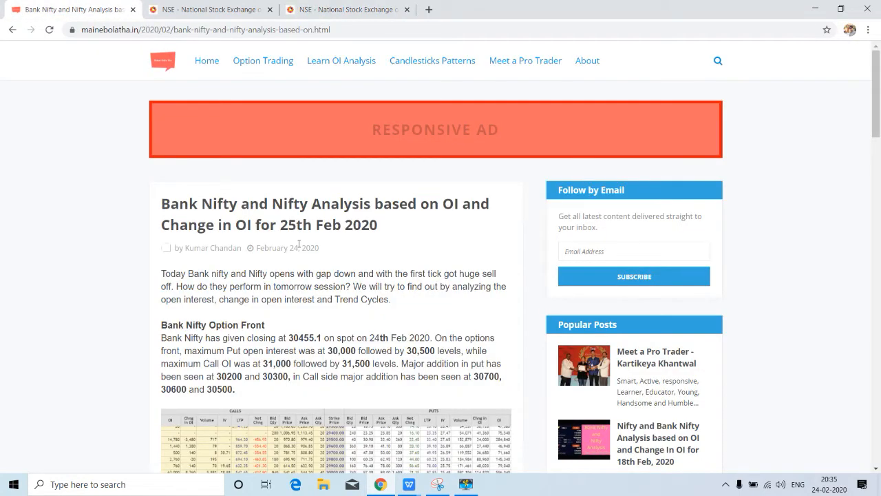
{"action": "scroll", "scroll_direction": "down", "scroll_amount": 3}
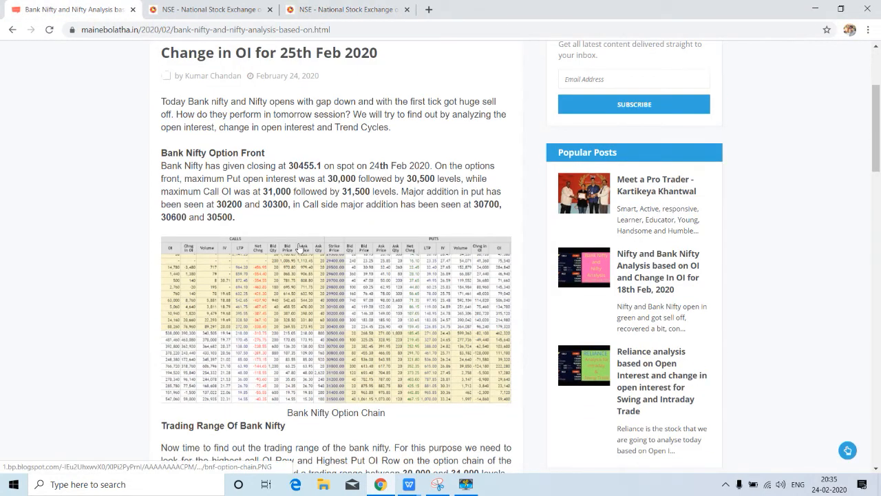
{"action": "scroll", "scroll_direction": "down", "scroll_amount": 3}
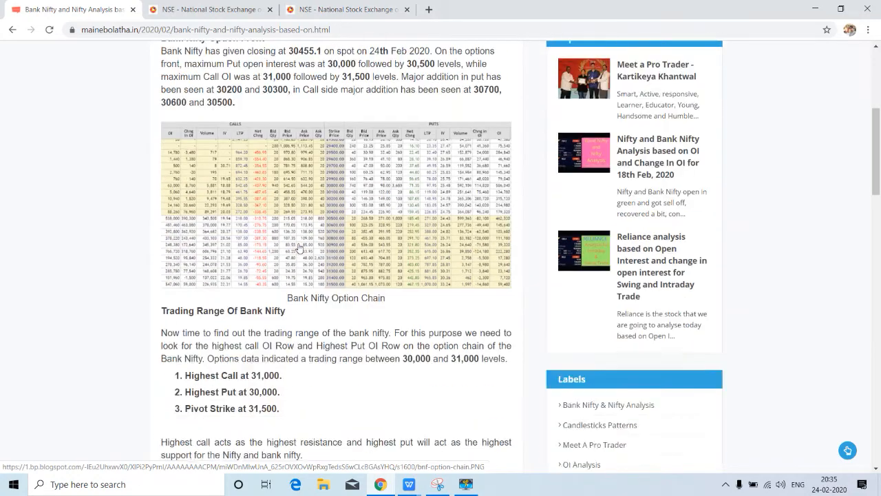
{"action": "scroll", "scroll_direction": "down", "scroll_amount": 3}
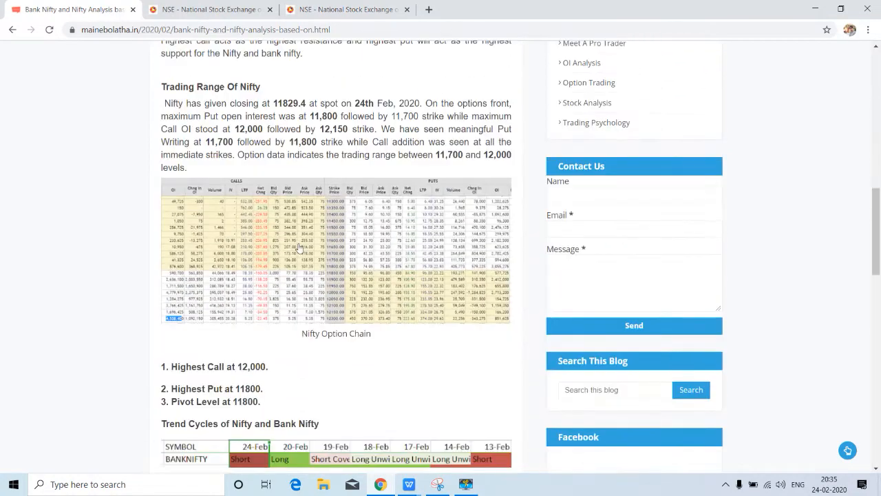
{"action": "scroll", "scroll_direction": "down", "scroll_amount": 3}
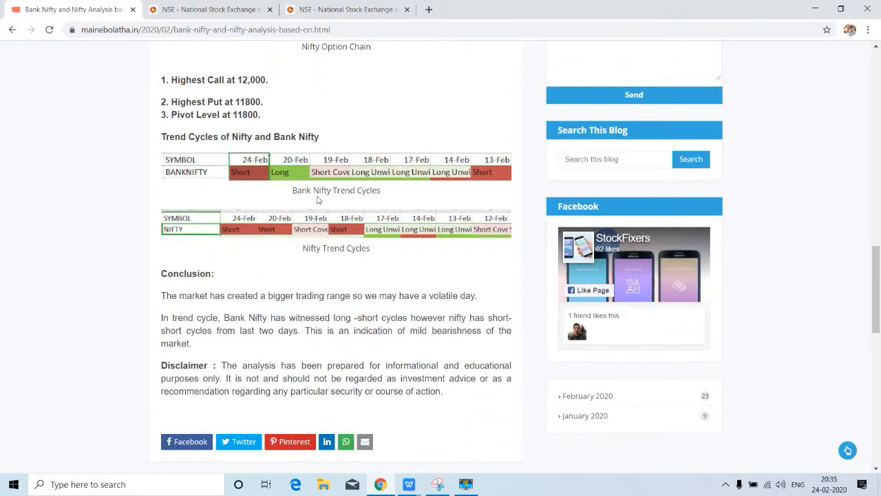
{"action": "mouse_move", "coordinate": [374, 183]}
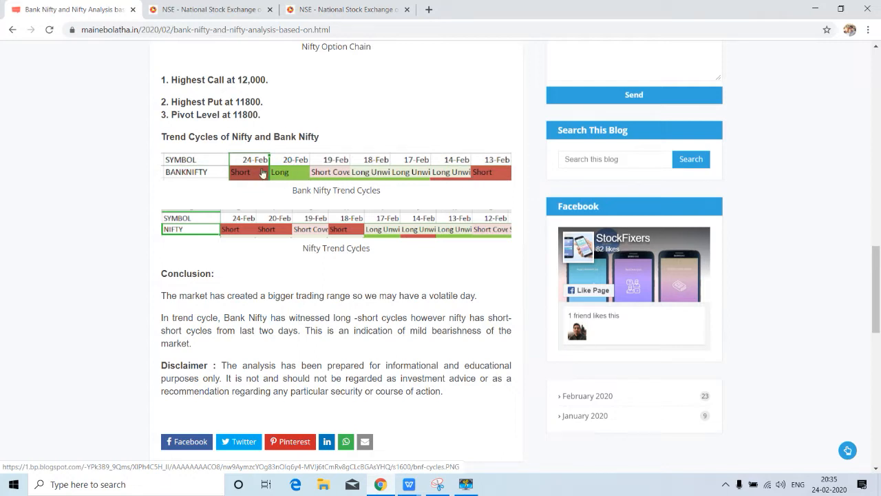
{"action": "mouse_move", "coordinate": [405, 171]}
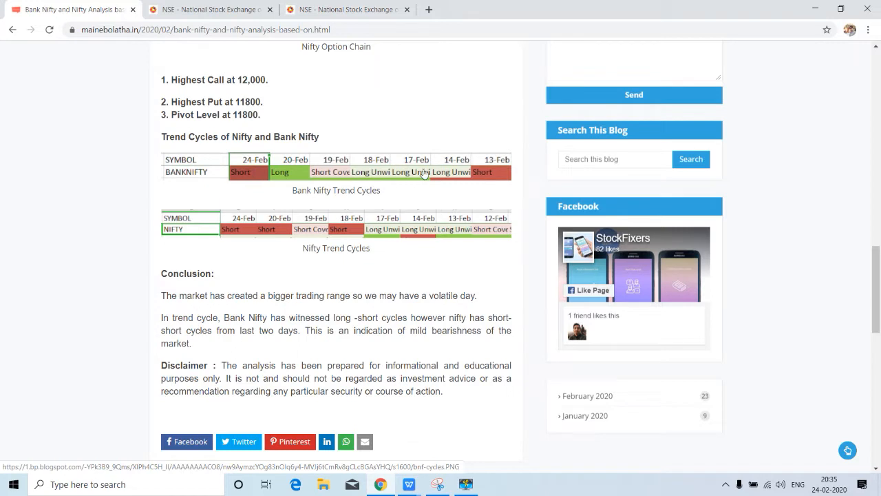
{"action": "mouse_move", "coordinate": [382, 236]}
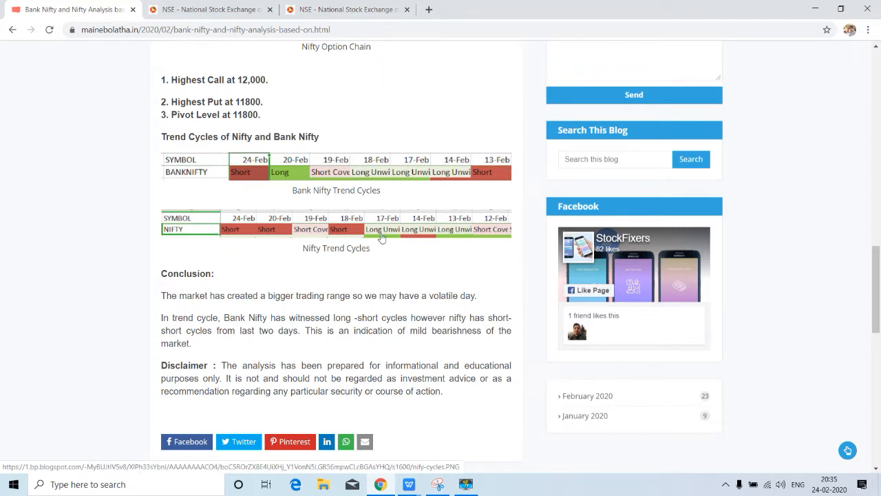
{"action": "mouse_move", "coordinate": [411, 236]}
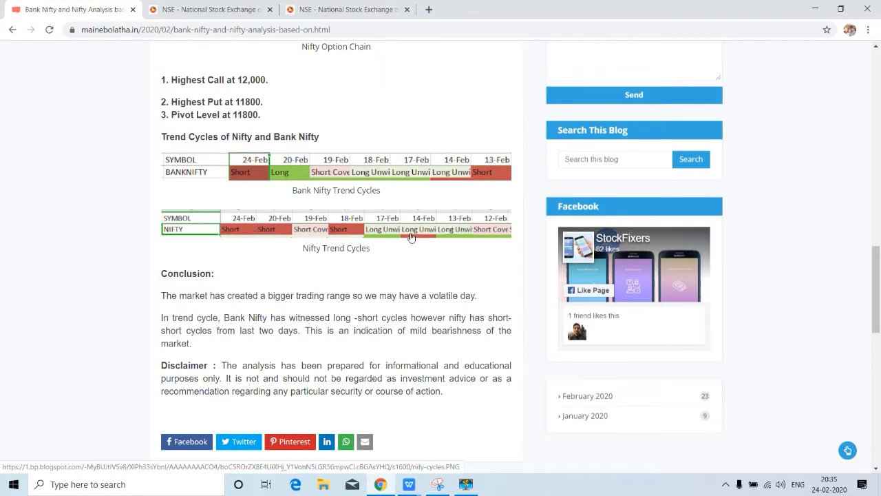
{"action": "mouse_move", "coordinate": [258, 235]}
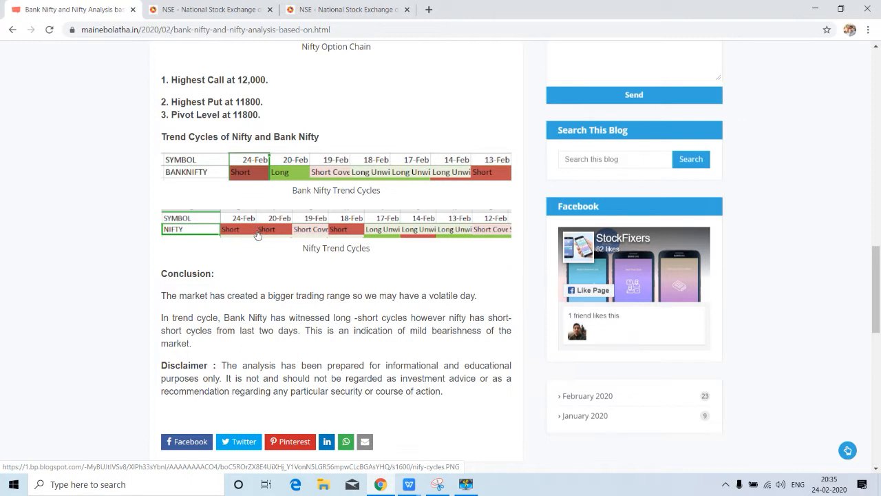
{"action": "mouse_move", "coordinate": [350, 221]}
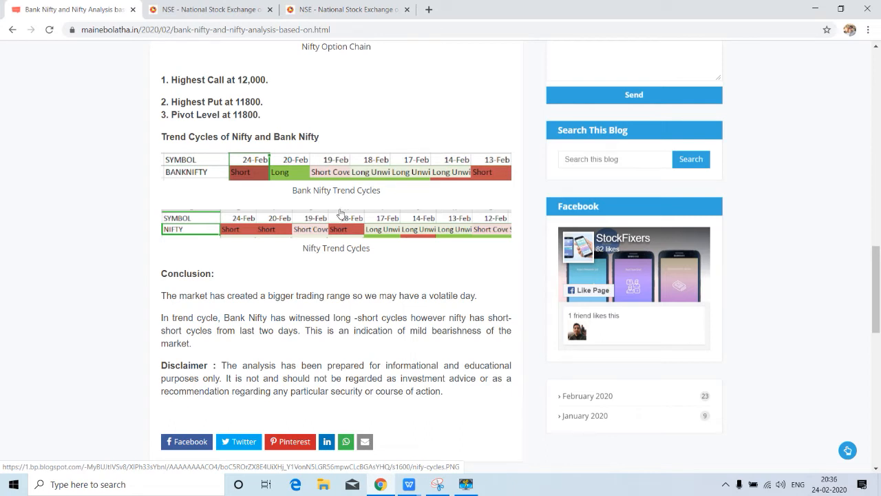
{"action": "scroll", "scroll_direction": "down", "scroll_amount": 3}
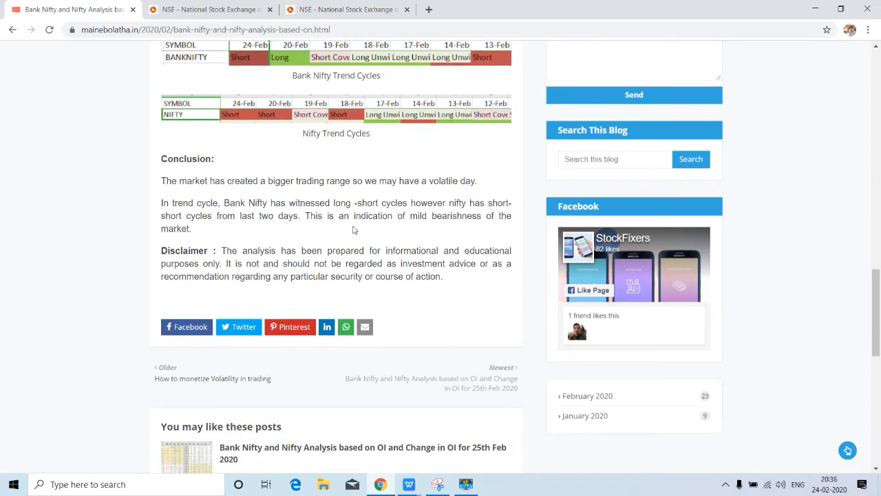